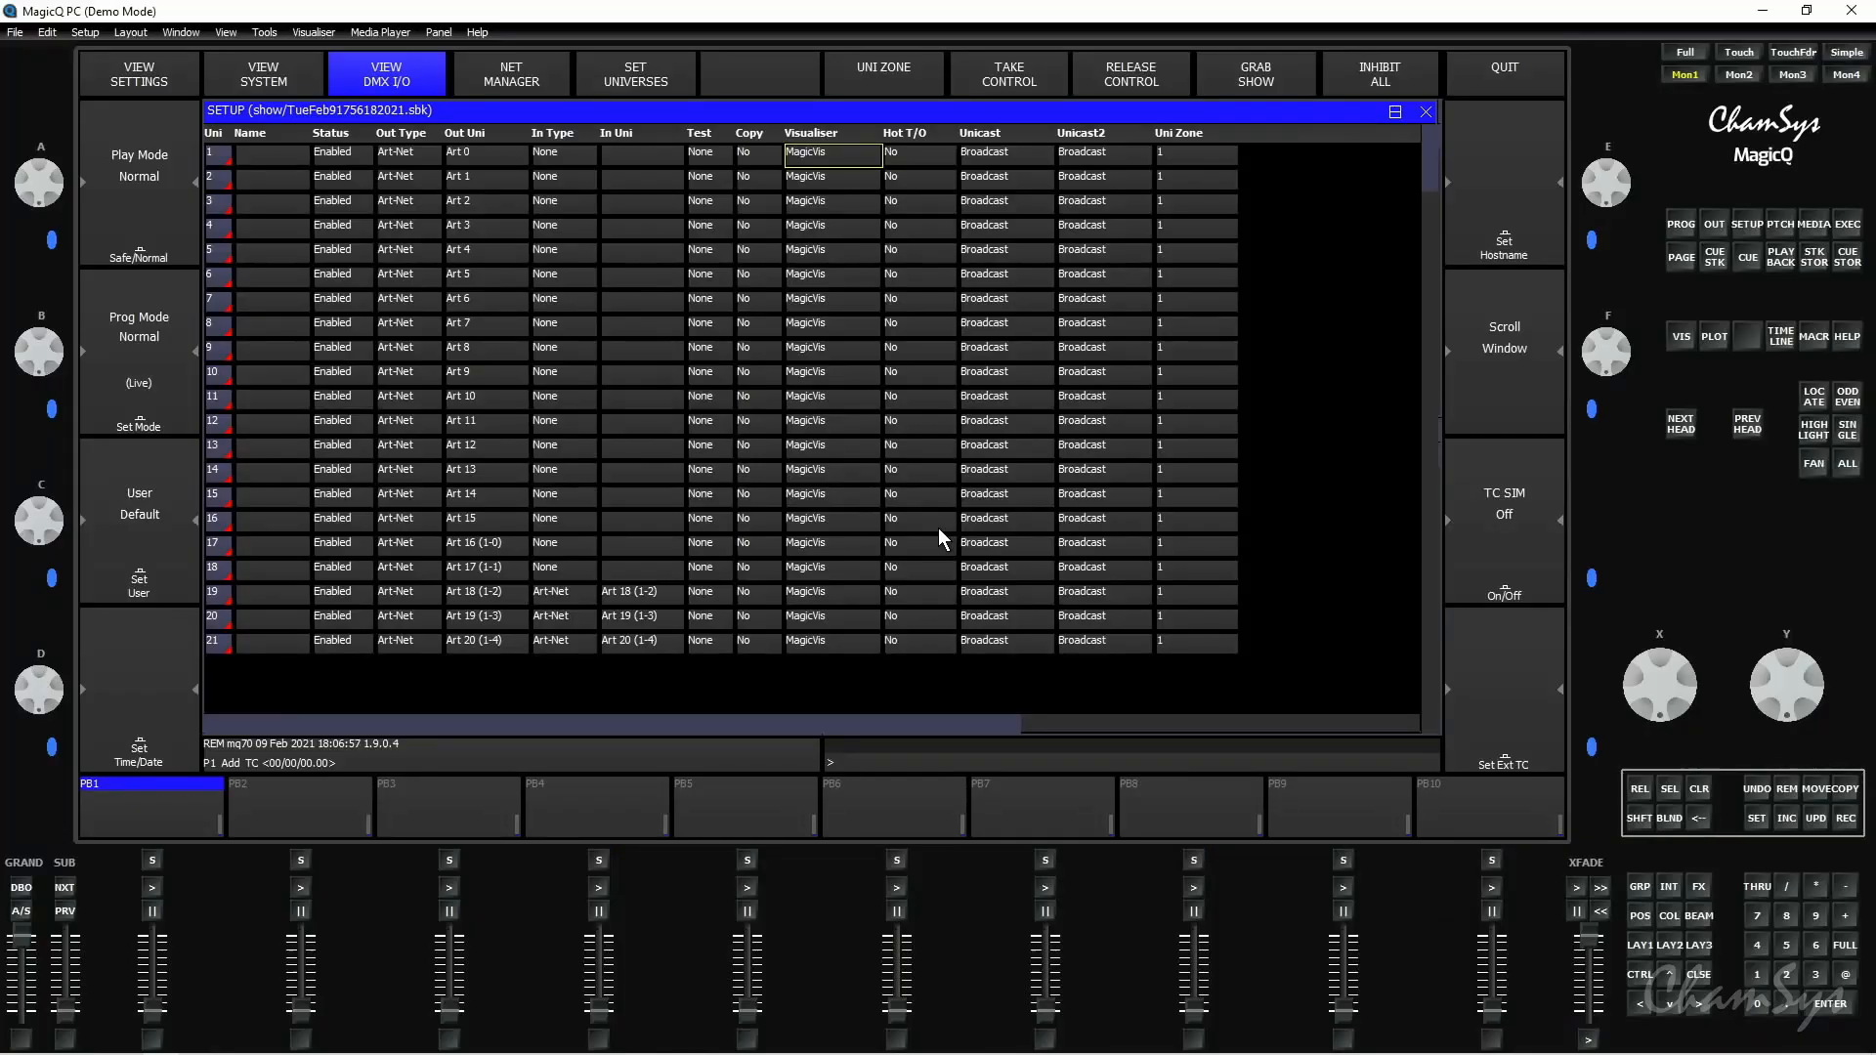
# Open the Network settings in Setup, showing IP 2.0.0.10 and subnet 255.0.0.0.
pyautogui.click(139, 73)
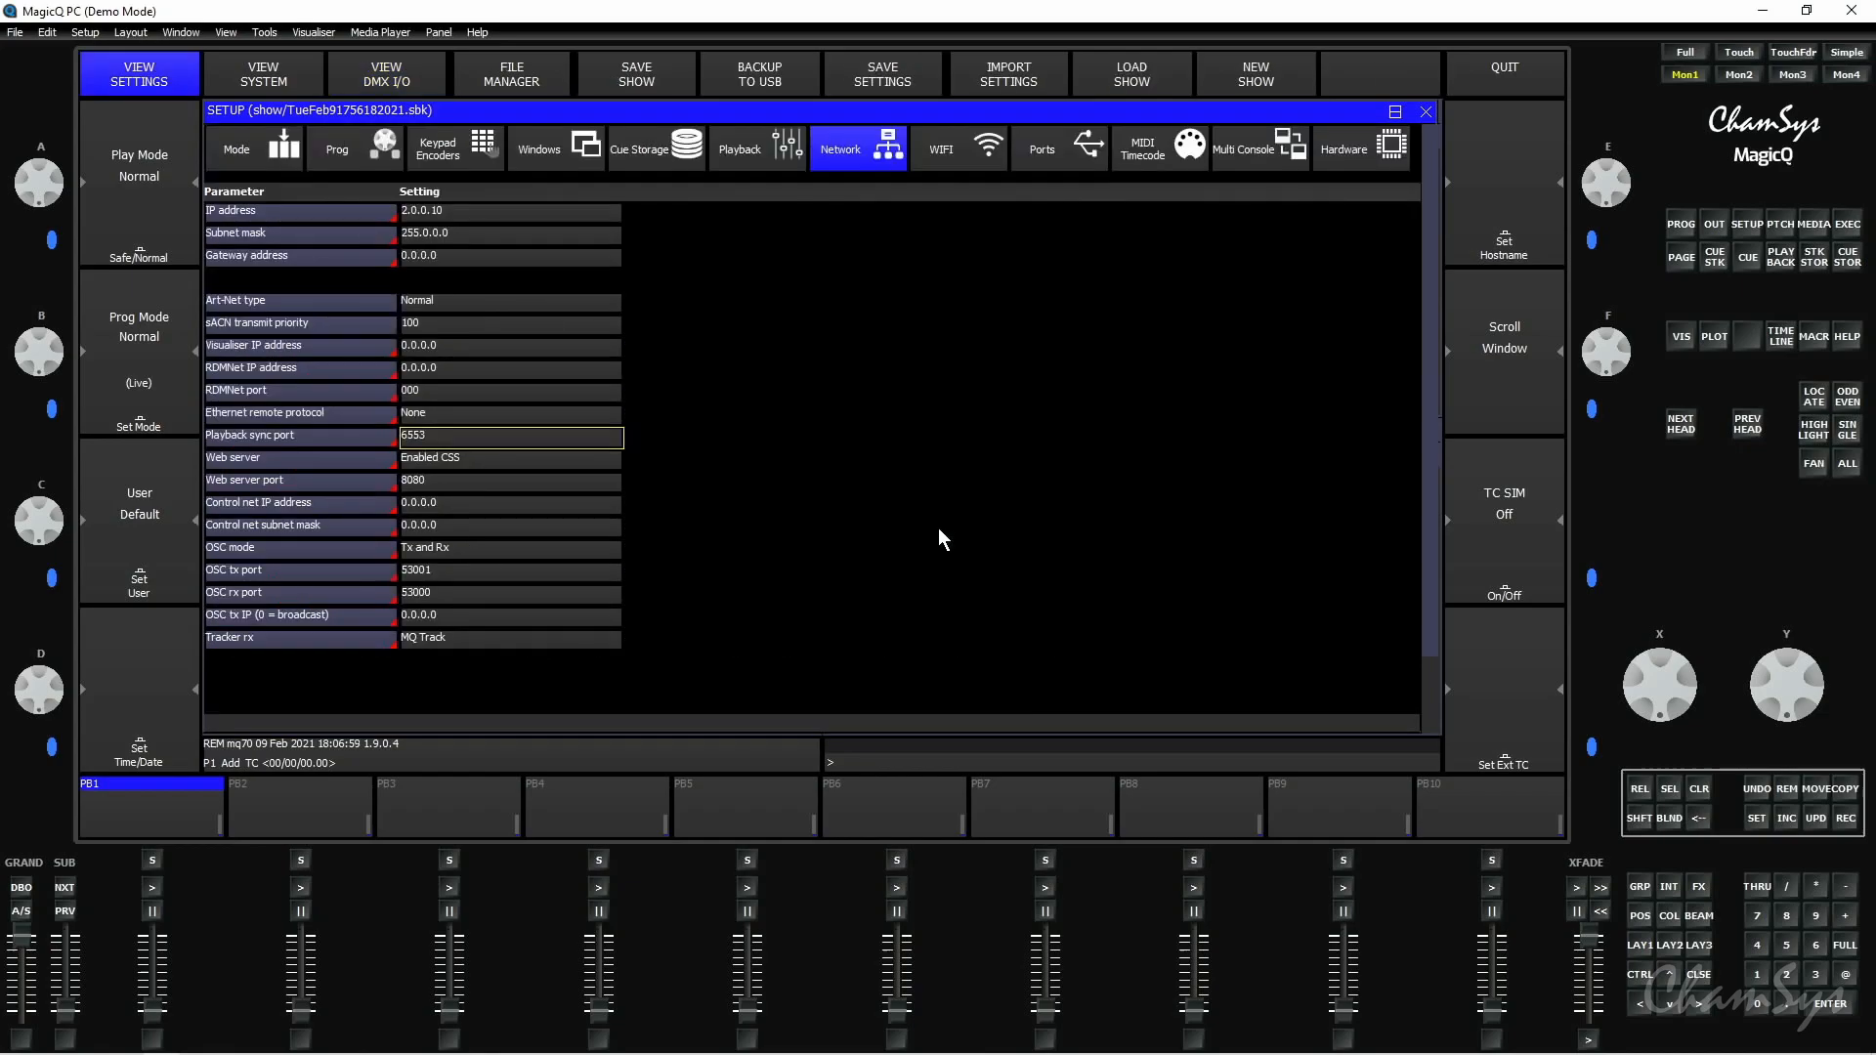